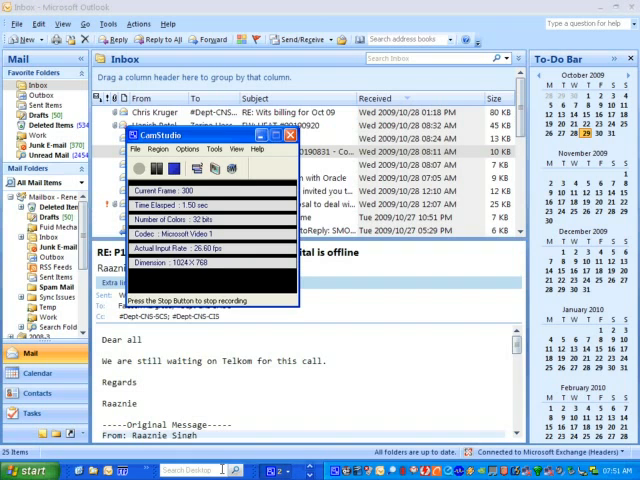
click(288, 135)
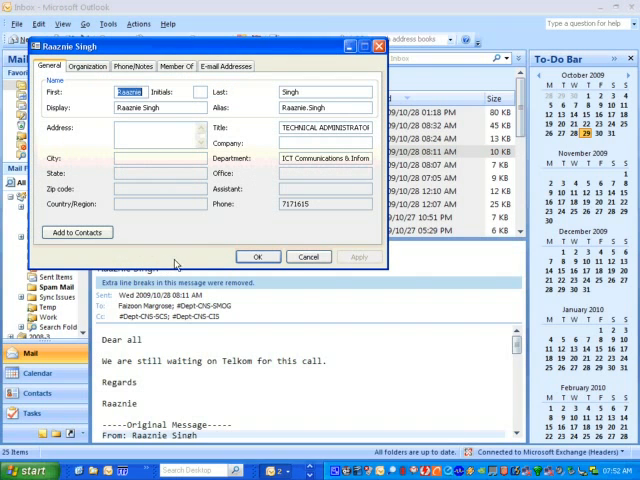
mouse_move(245, 50)
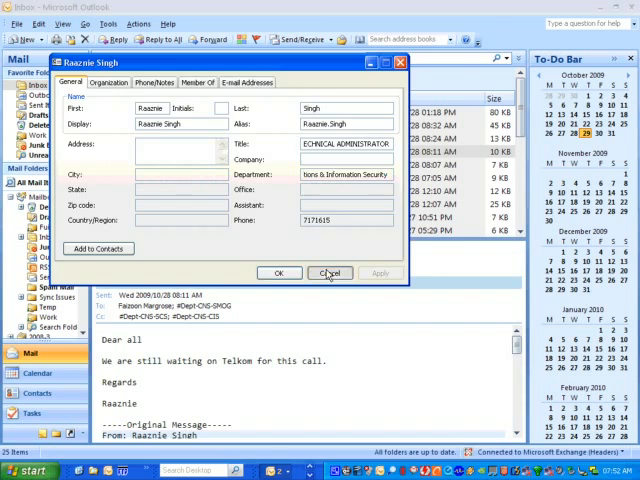
Step: Close the contact properties and search the Outlook address book for 'ann'
click(330, 273)
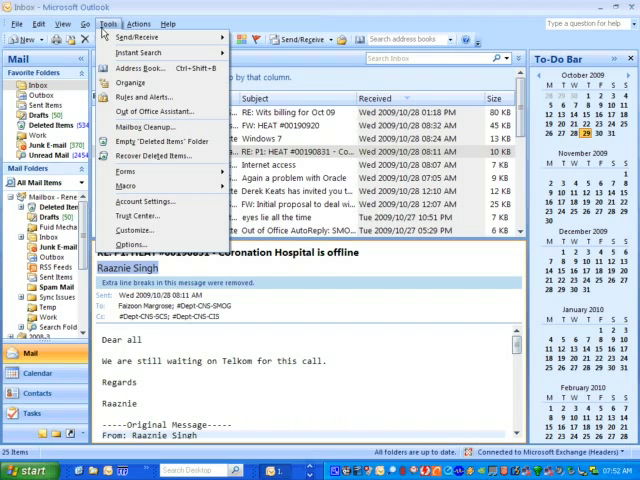
mouse_move(140, 52)
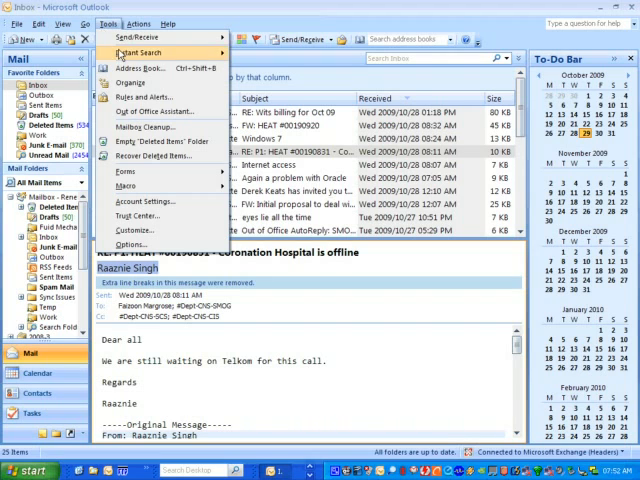
click(133, 67)
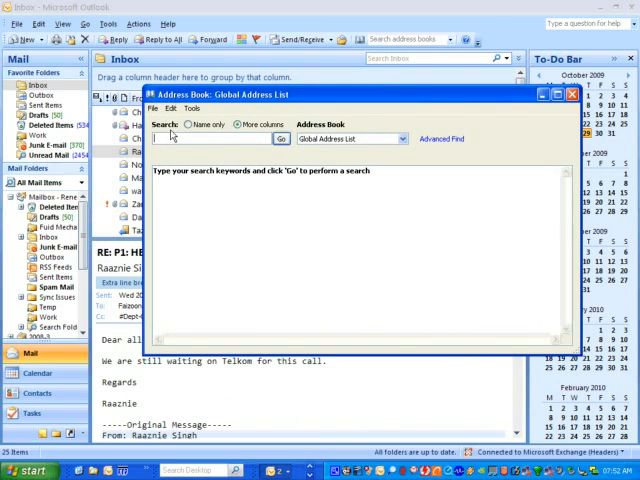
text(anne)
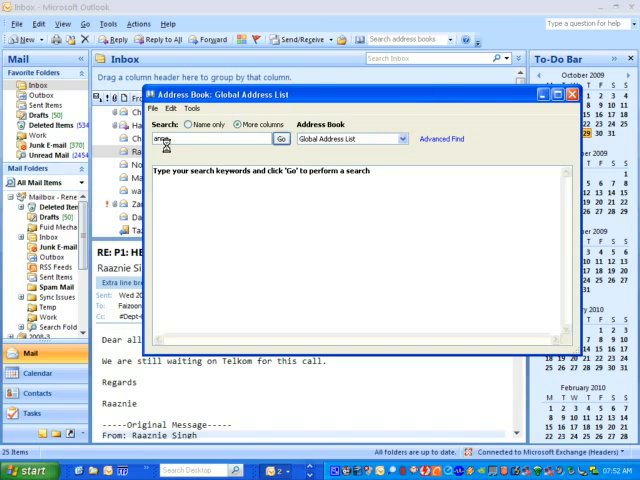
click(282, 139)
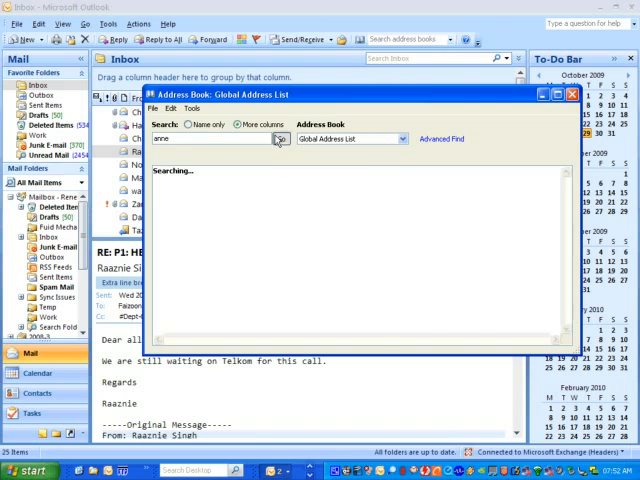
Step: Browse the 'anne' search results and select one of the matching people
click(281, 138)
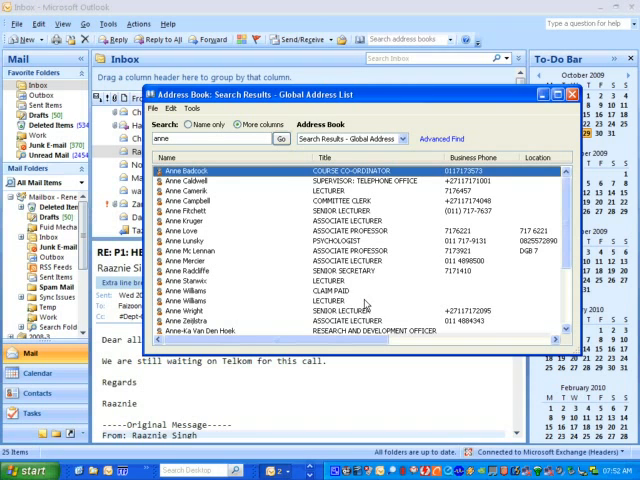
mouse_move(556, 294)
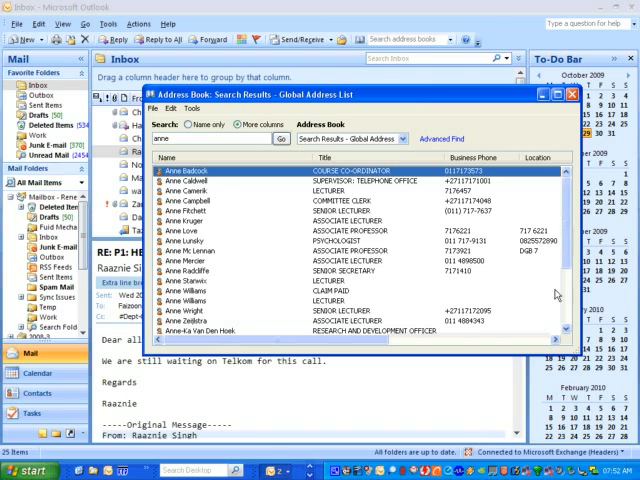
scroll(down, 3)
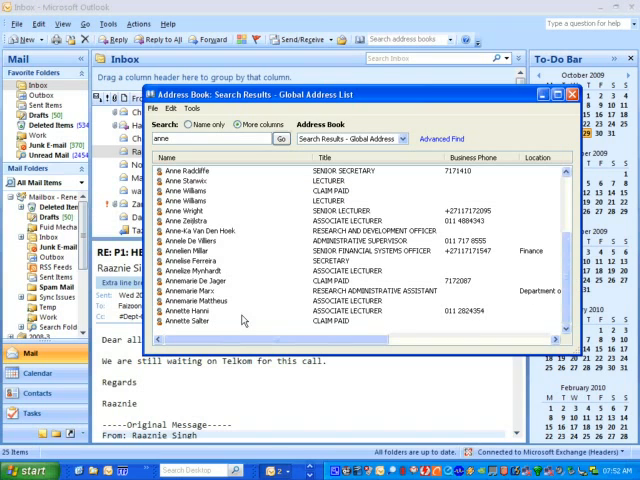
click(200, 300)
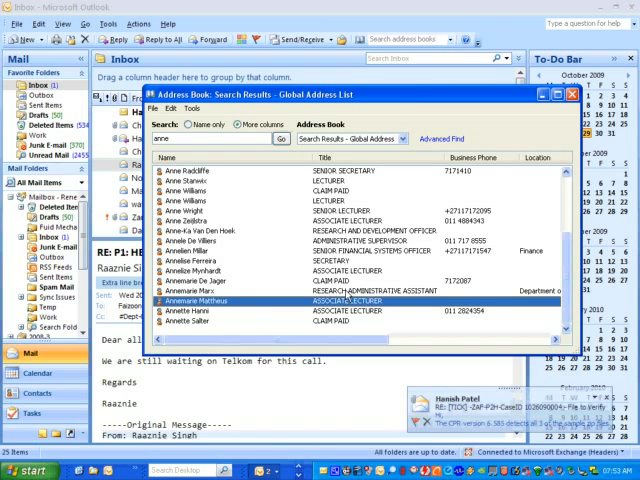
scroll(up, 3)
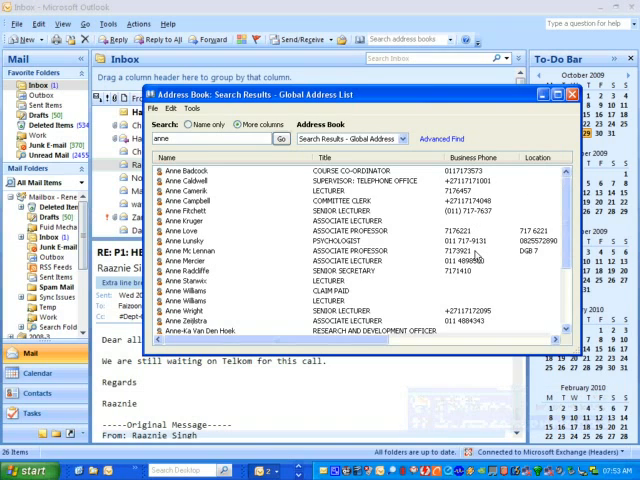
mouse_move(477, 224)
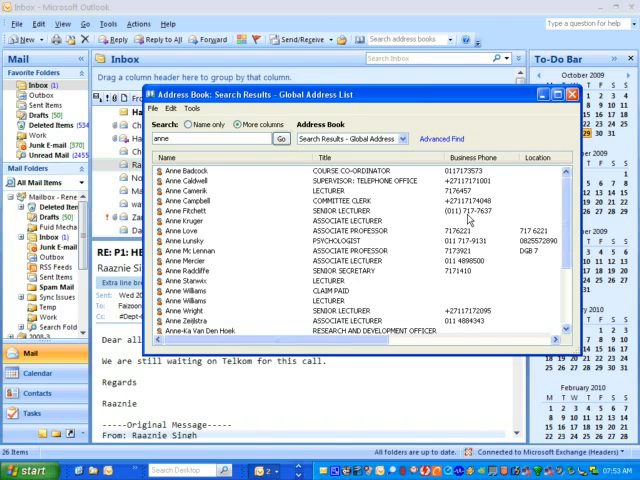
click(200, 181)
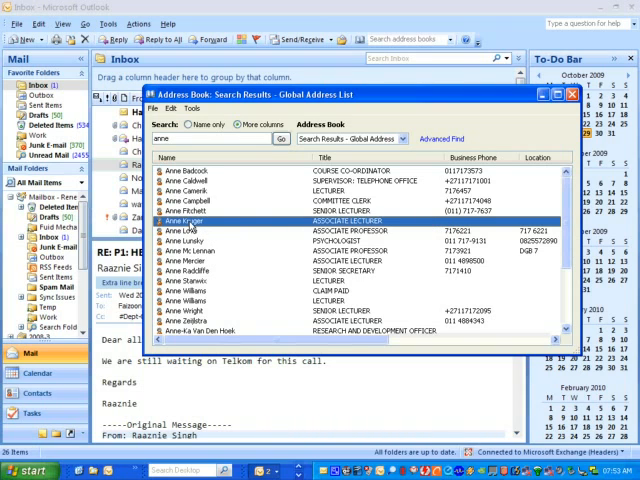
mouse_move(245, 340)
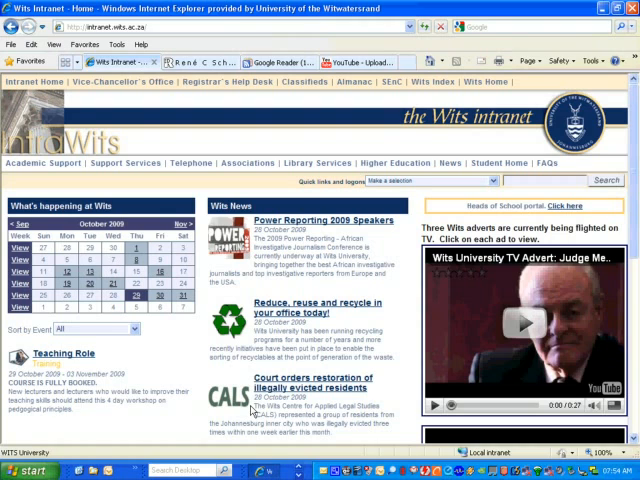
Step: Sign in to Oracle self service from the intranet with the entered username and password
click(493, 180)
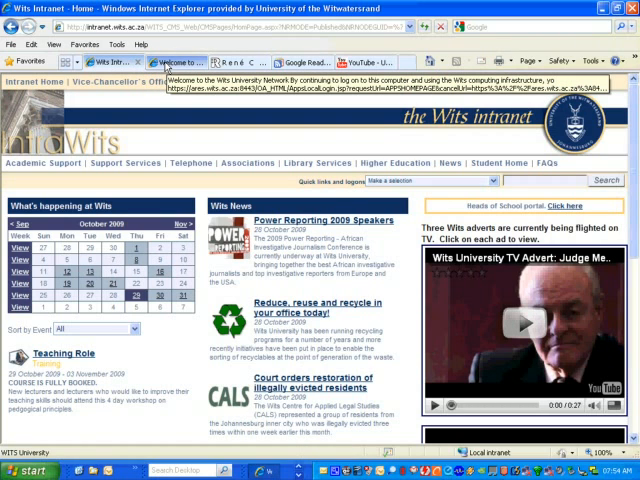
click(170, 62)
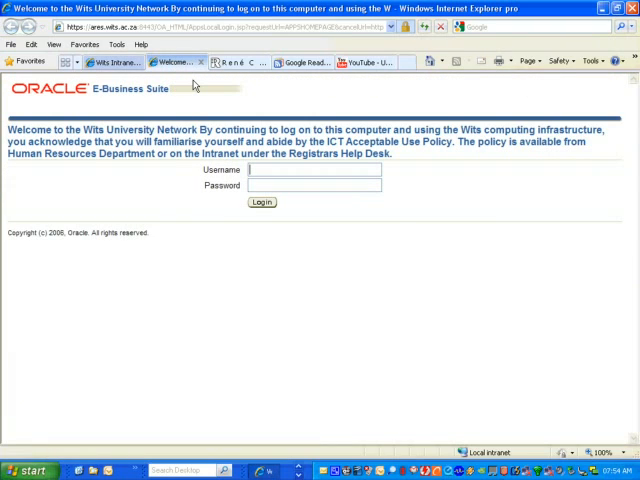
text(a000)
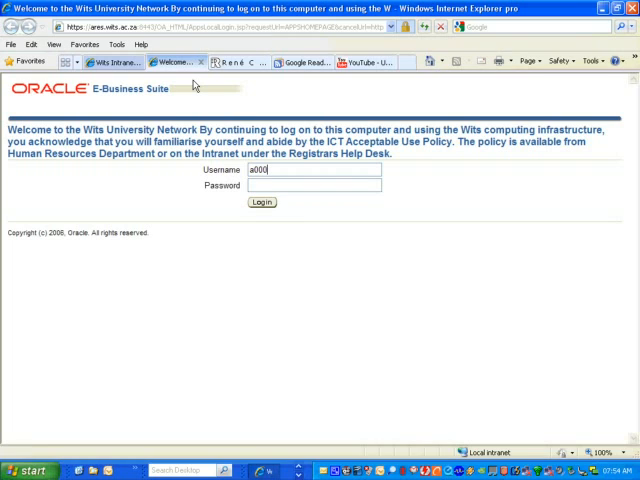
text(25)
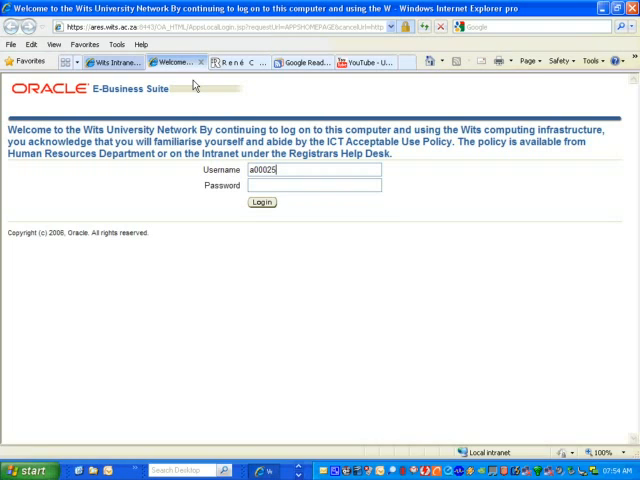
text(80)
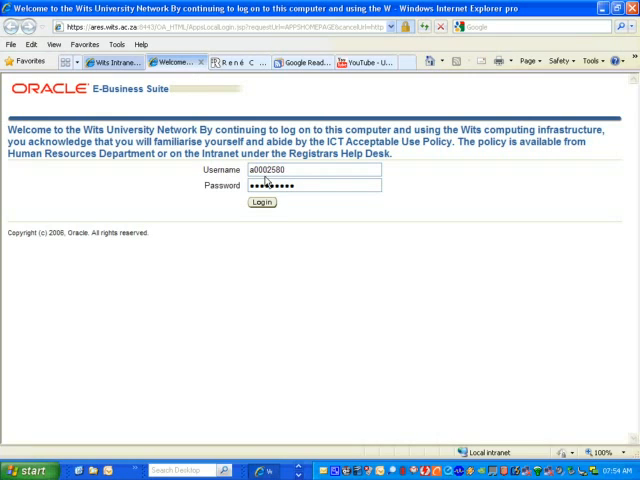
click(262, 201)
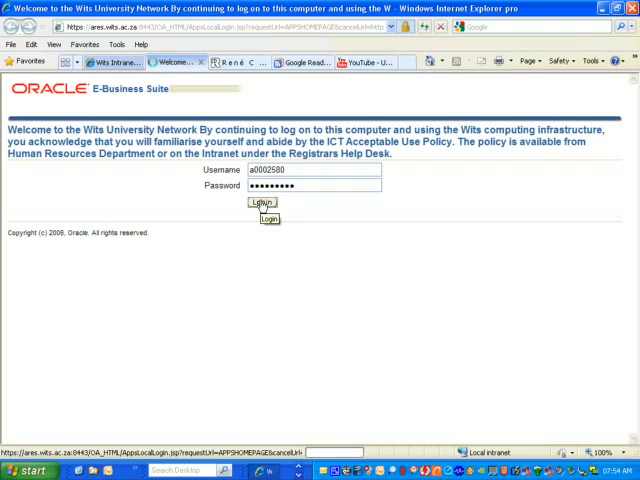
click(263, 210)
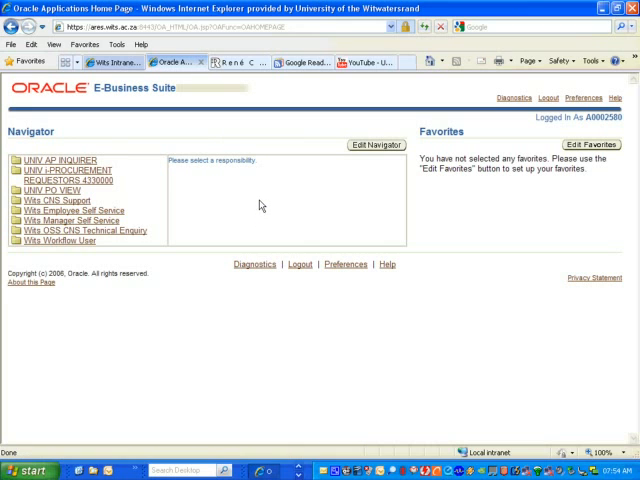
mouse_move(113, 203)
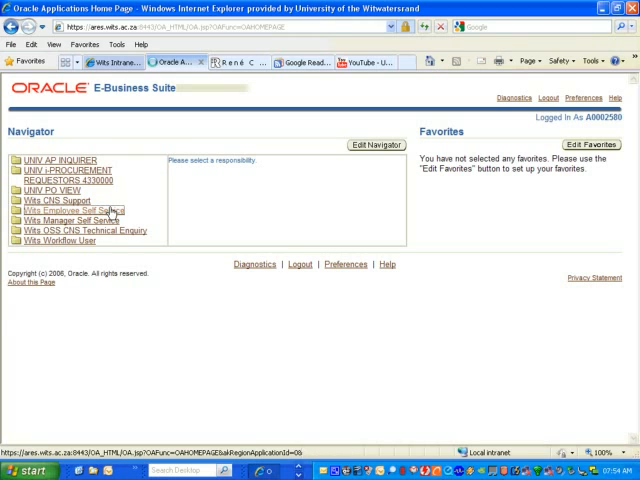
Step: Open Wits Employee Self Service Personal Information and select the current work number
click(72, 211)
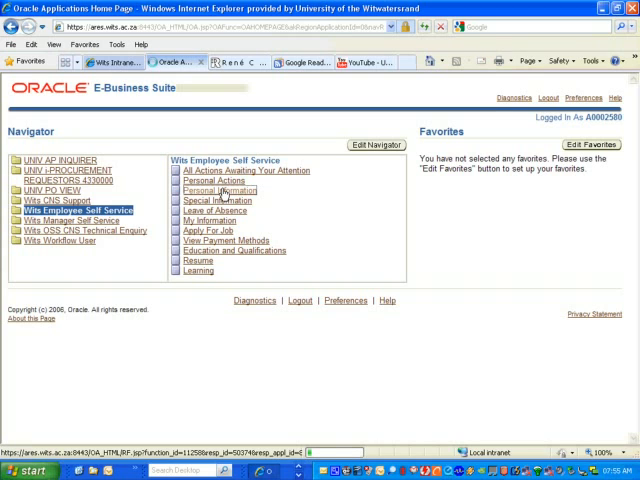
click(211, 190)
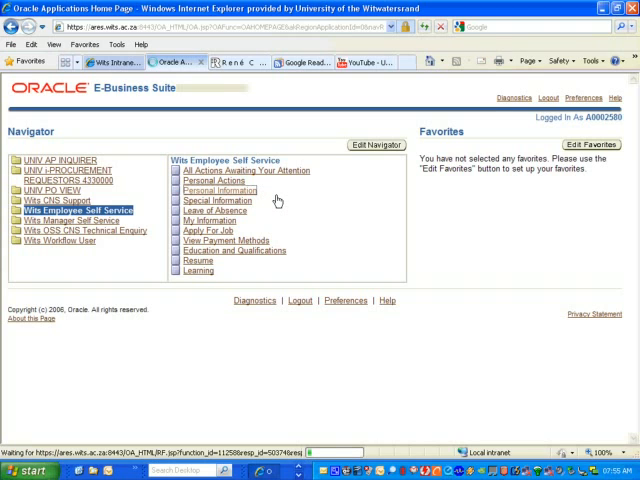
click(214, 190)
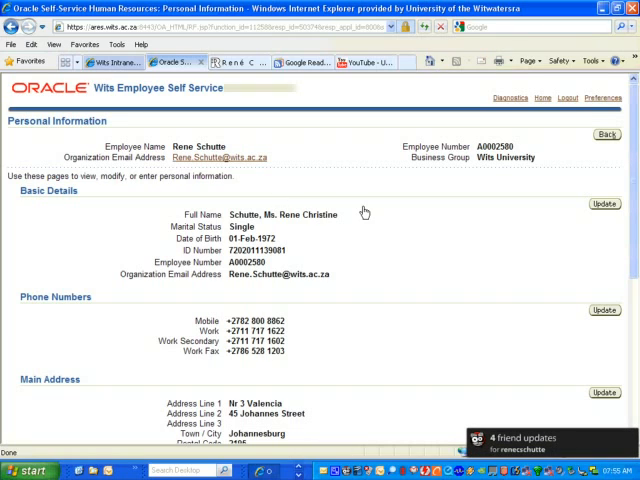
mouse_move(194, 320)
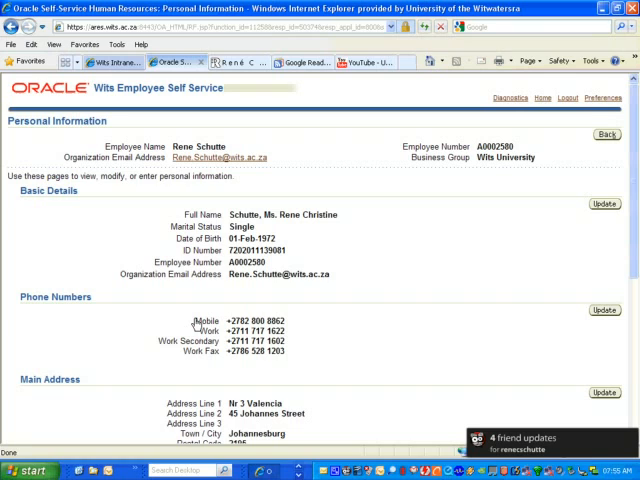
double_click(258, 320)
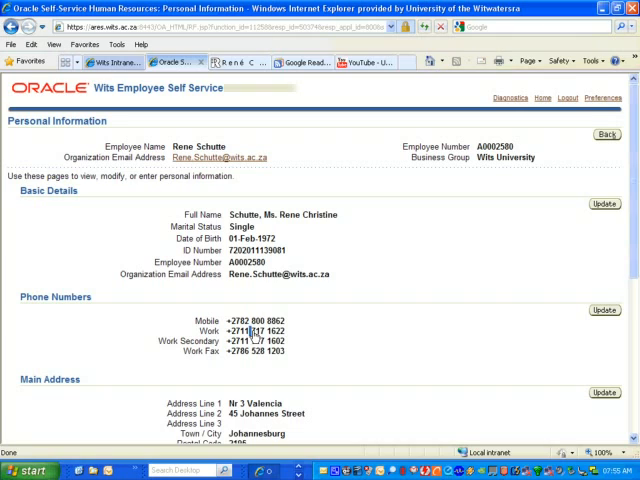
double_click(270, 330)
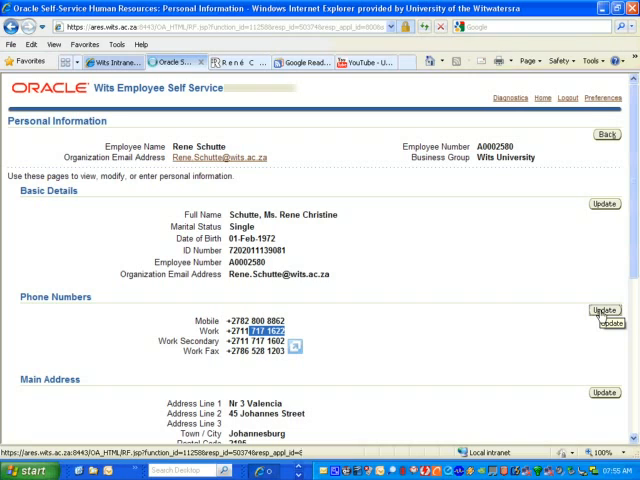
click(603, 310)
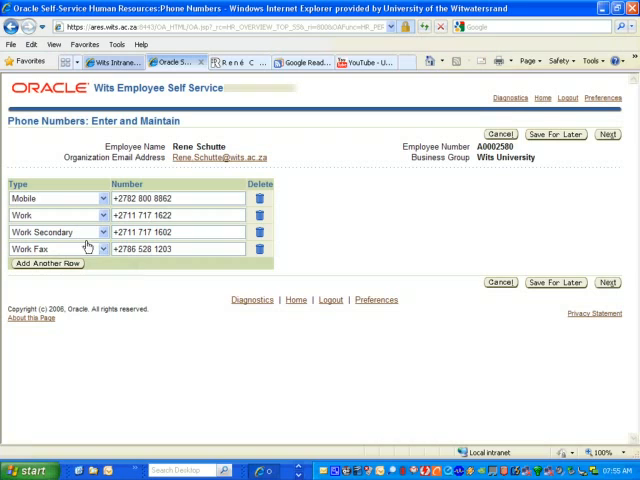
mouse_move(160, 232)
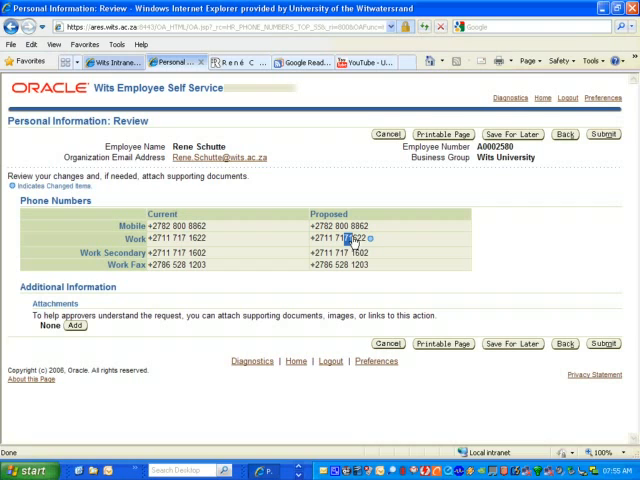
mouse_move(567, 288)
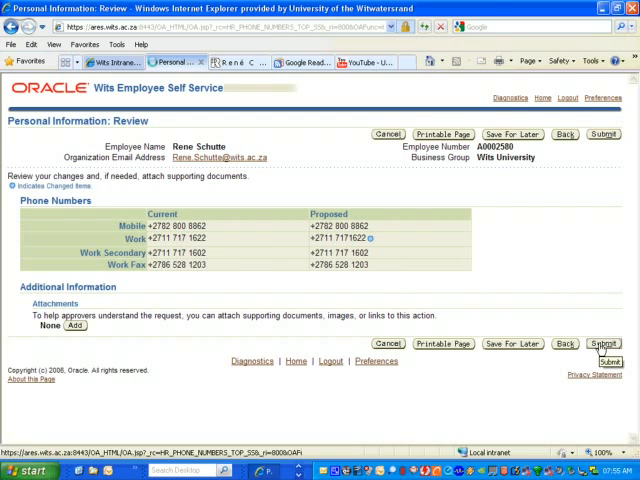
click(603, 343)
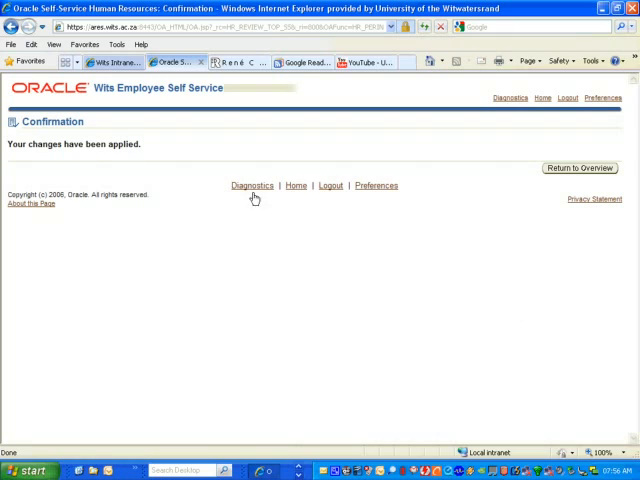
double_click(85, 143)
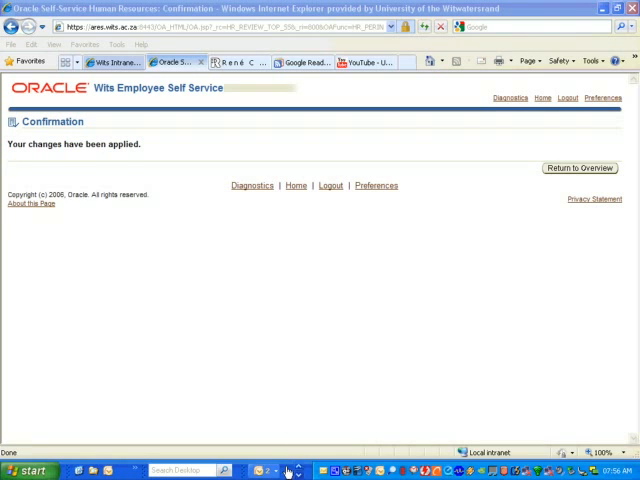
click(263, 470)
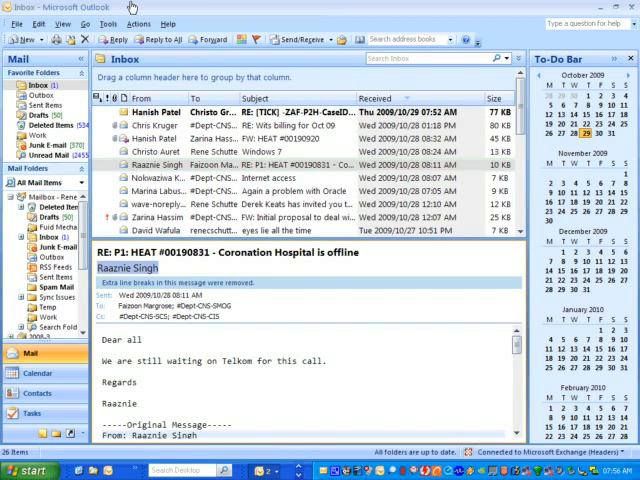
click(112, 23)
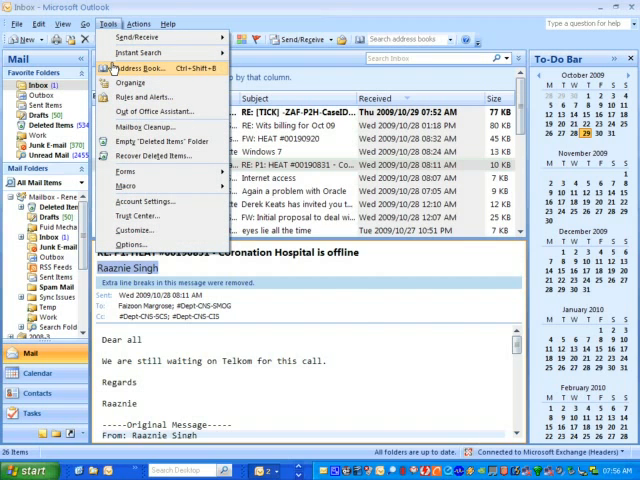
click(140, 67)
text(rene)
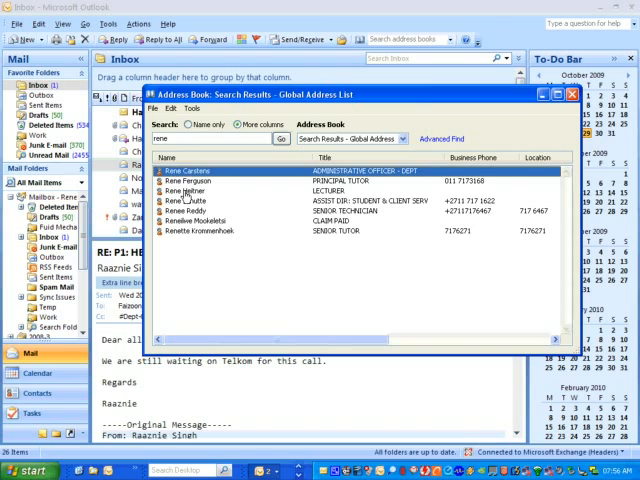
click(200, 200)
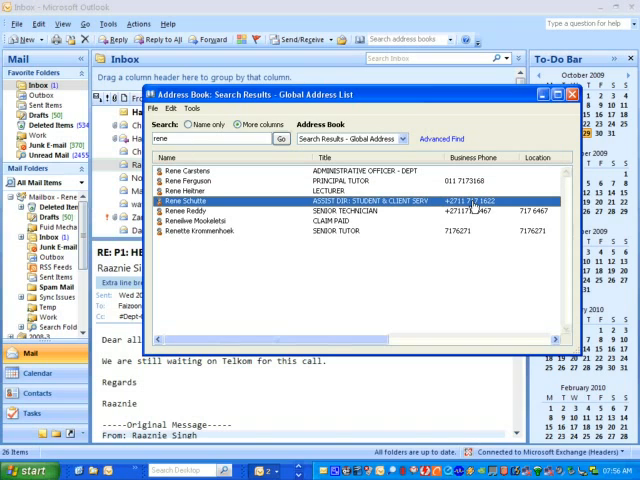